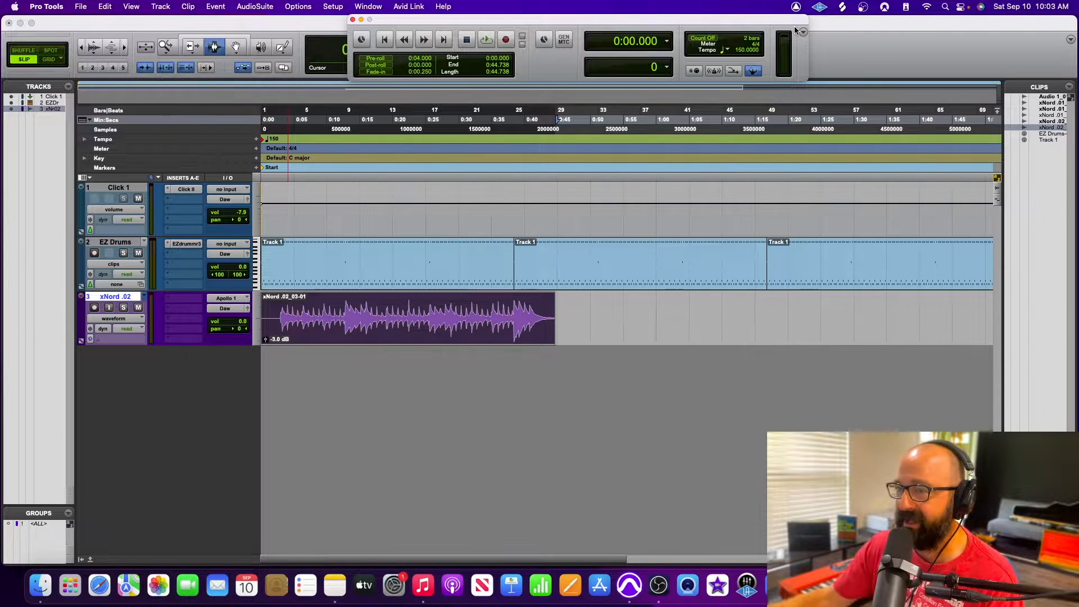
Glance at the Pro Tools File menu, dismiss it, and hide the session window
click(80, 7)
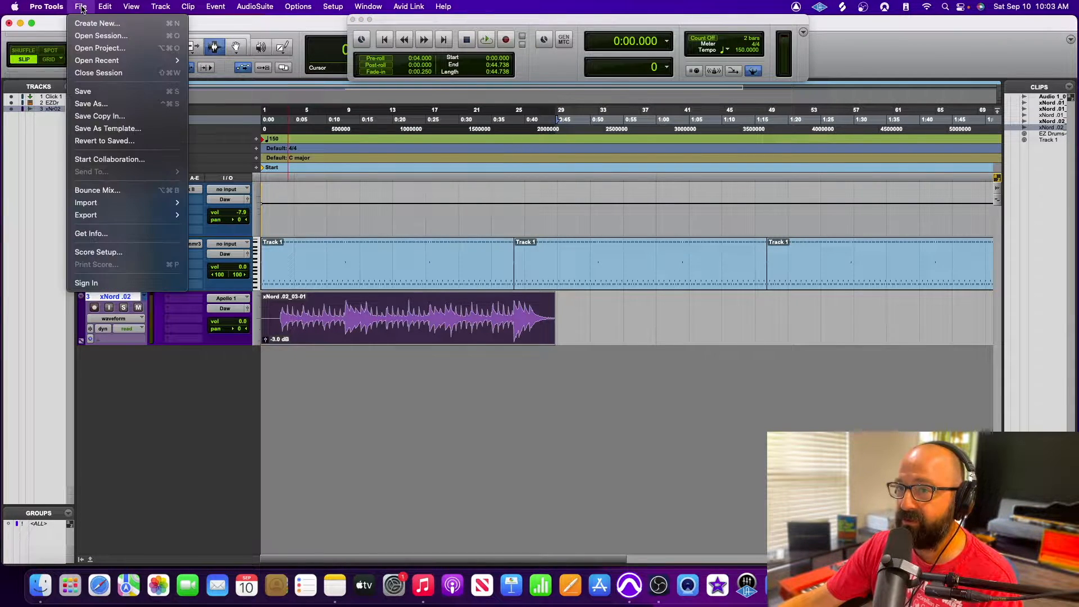
click(90, 104)
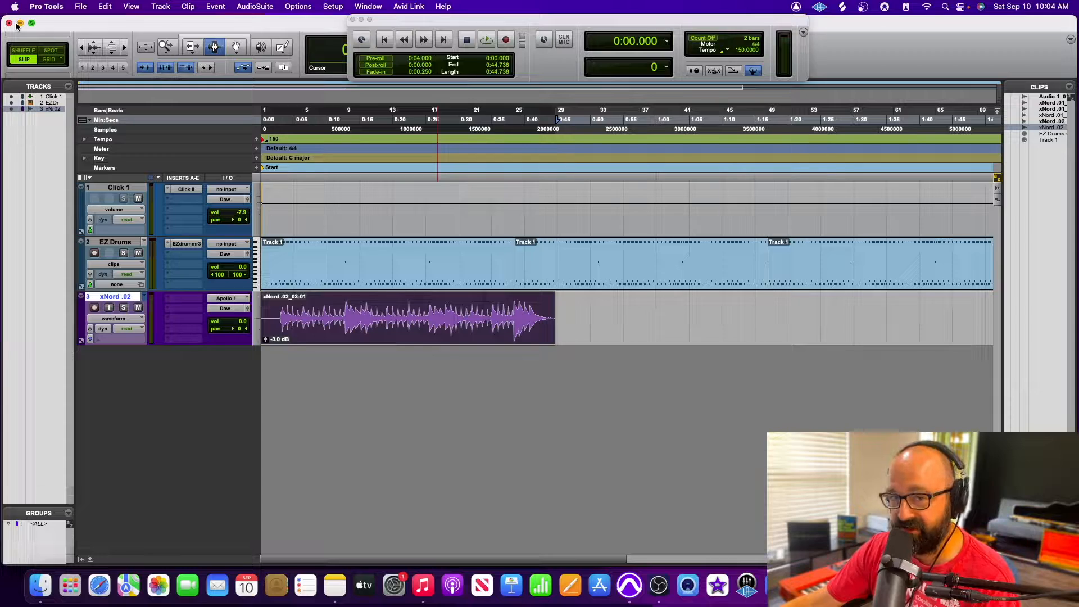
click(8, 24)
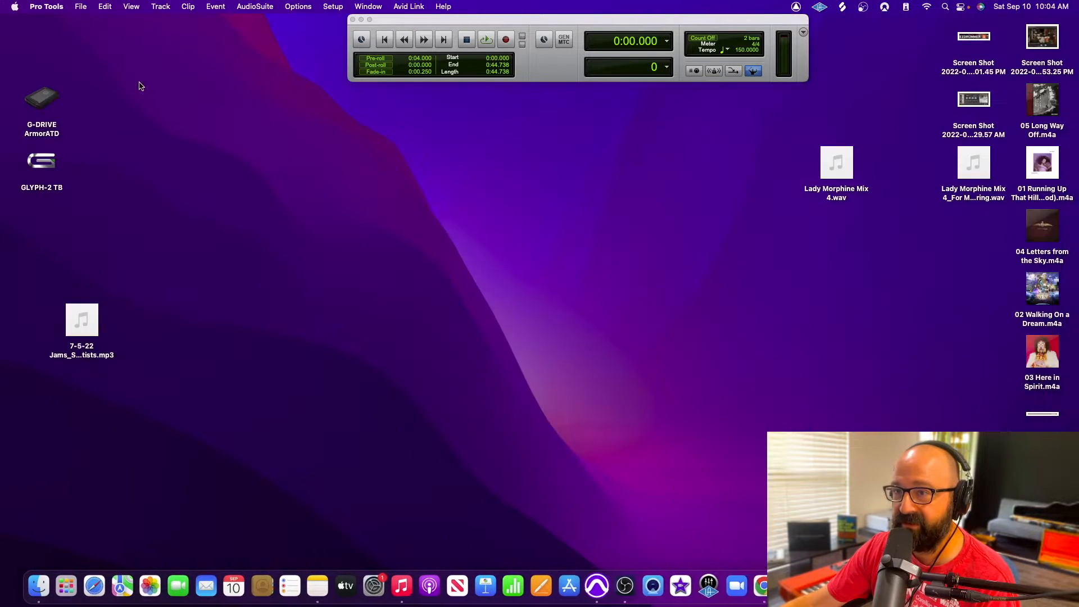
double_click(41, 97)
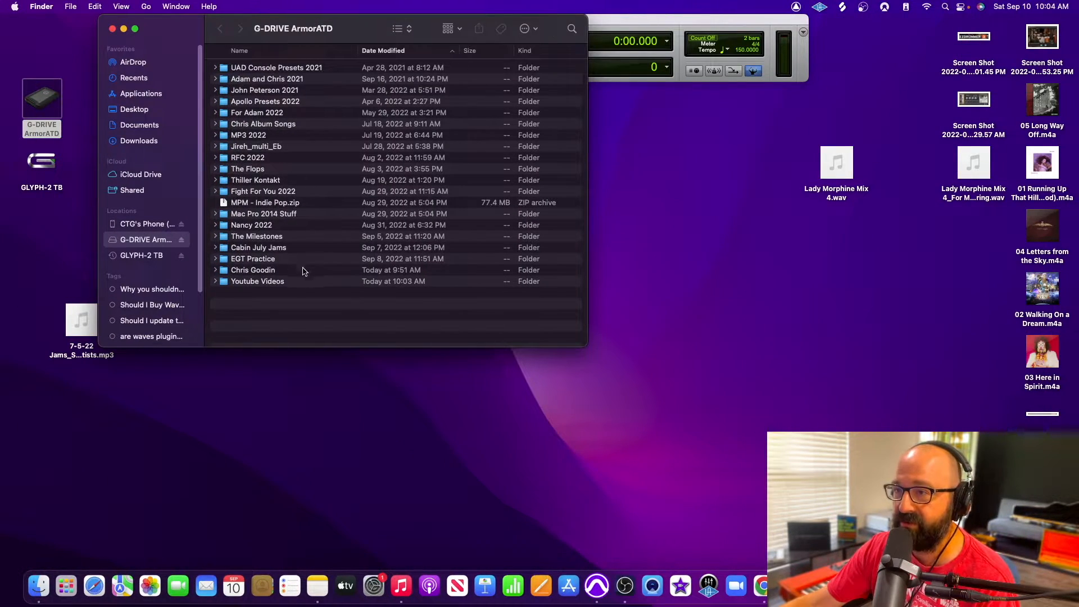
click(252, 270)
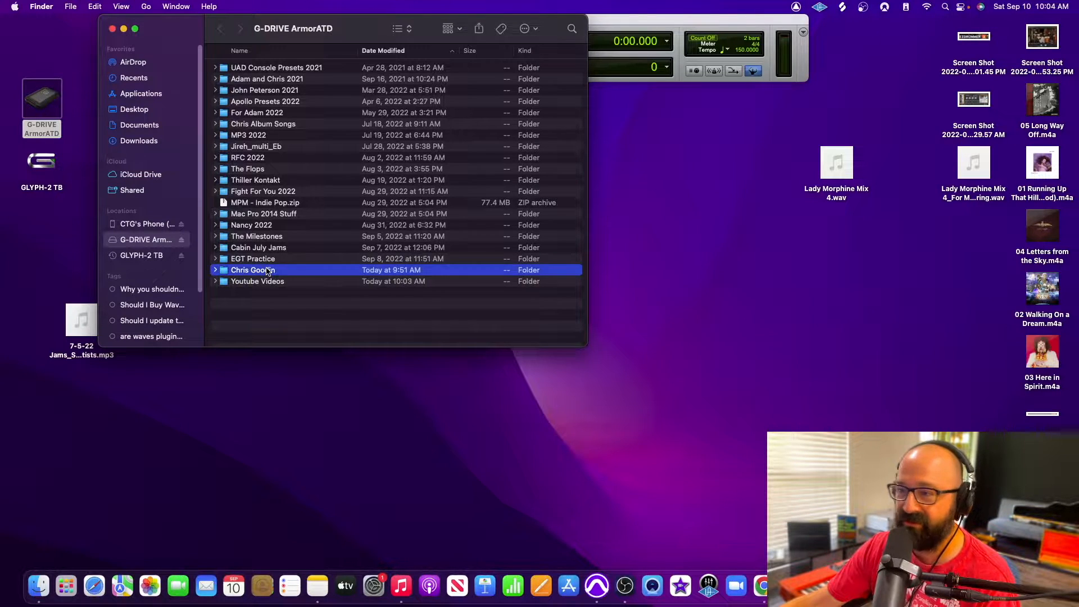
double_click(253, 269)
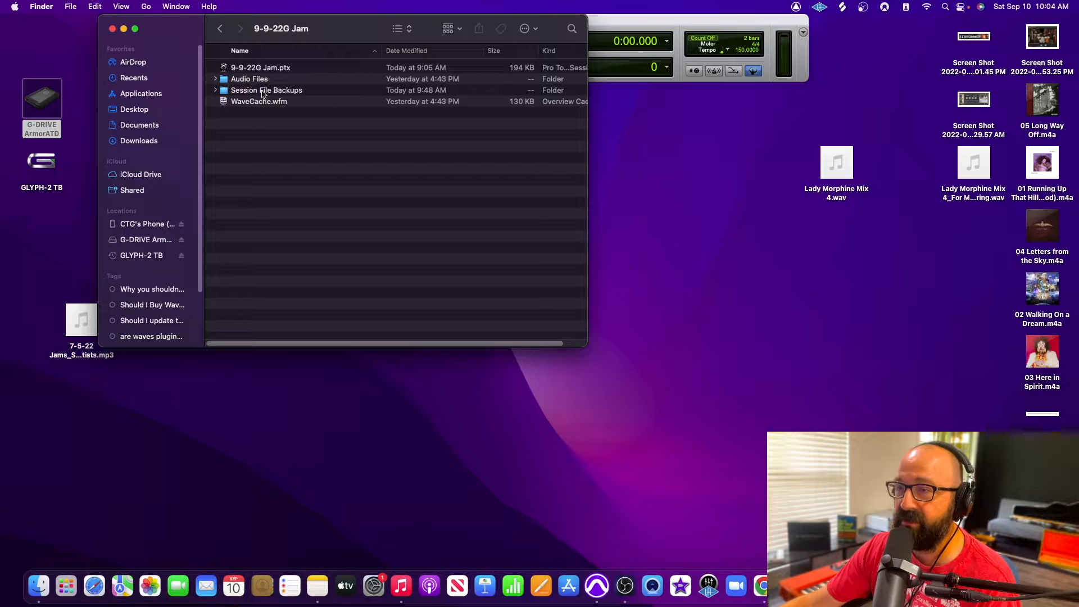
click(219, 28)
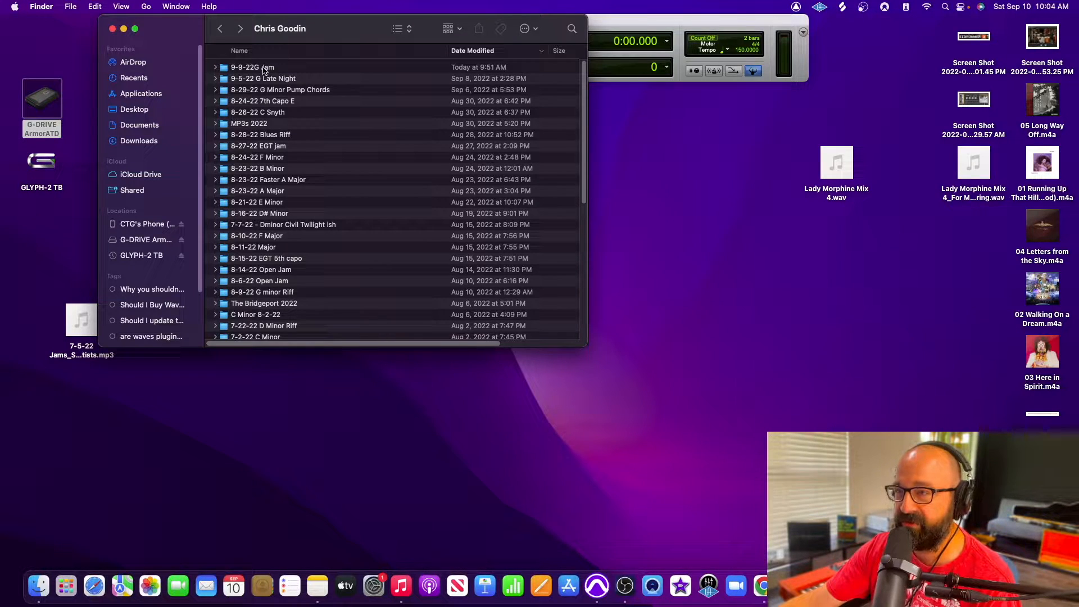
Enter 9-9-22G Jam's Session File Backups and sort them by Date Modified
double_click(253, 67)
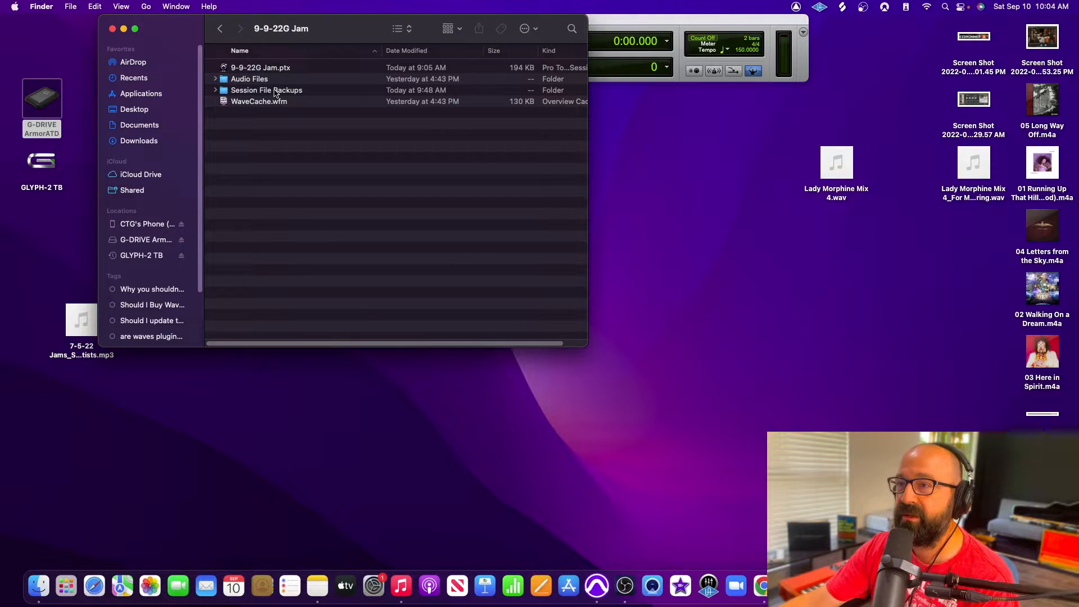
click(267, 89)
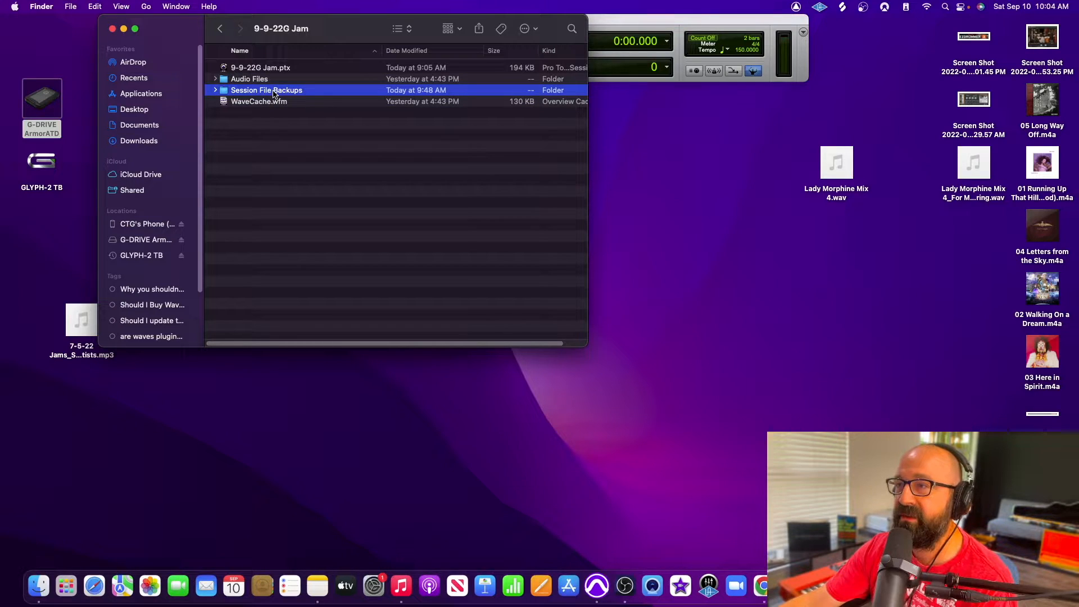
mouse_move(441, 78)
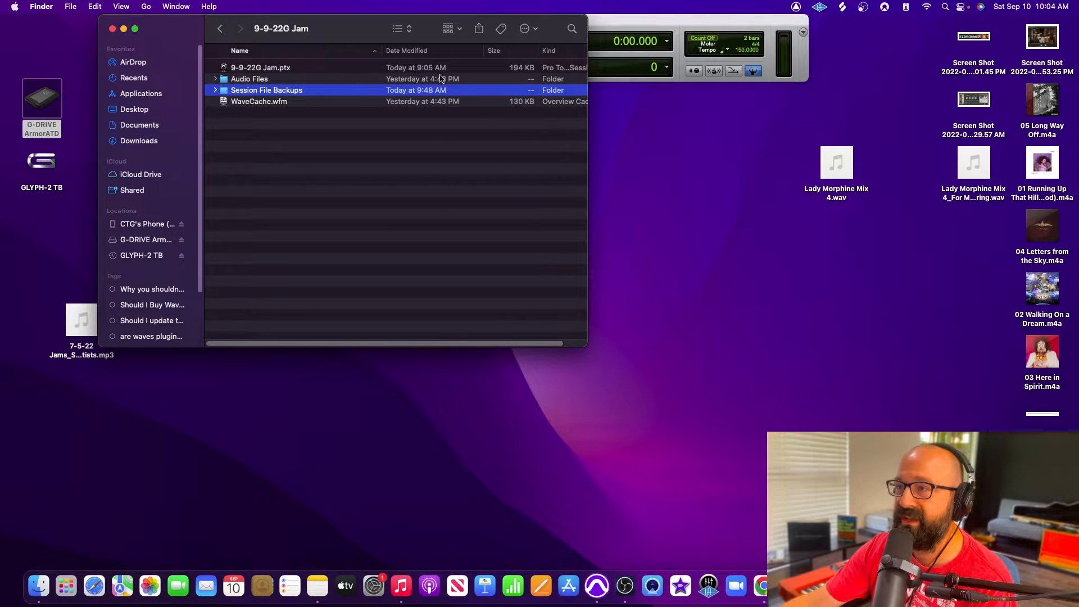
mouse_move(369, 95)
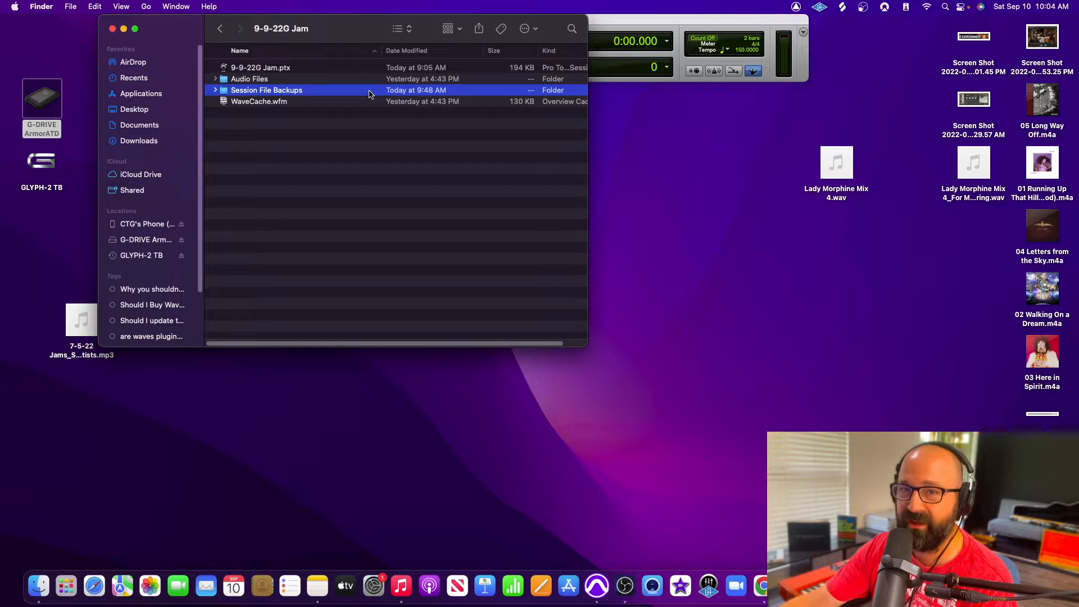
double_click(266, 90)
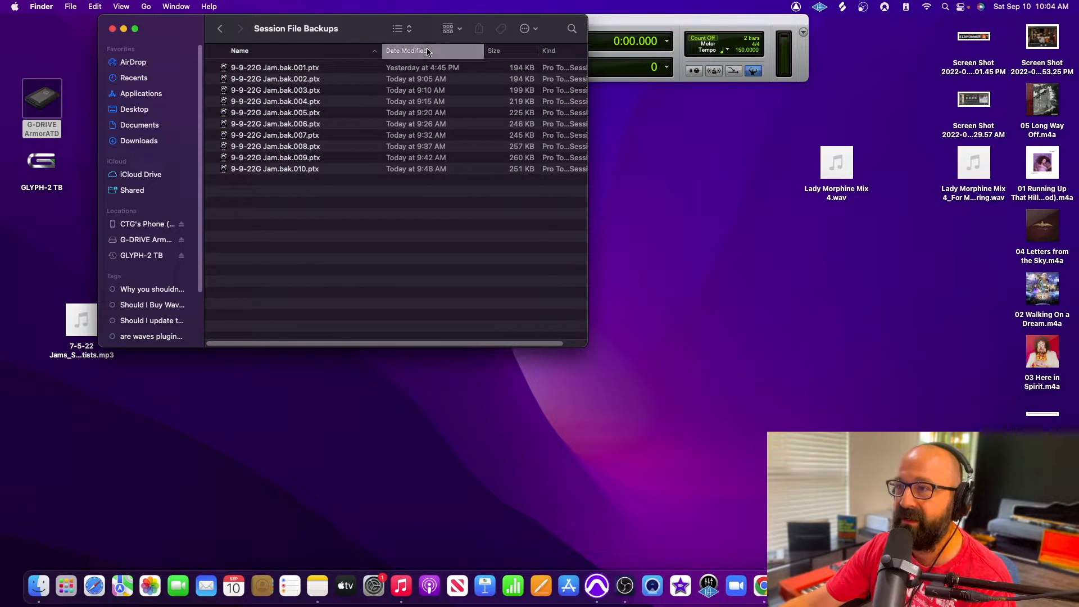
click(407, 51)
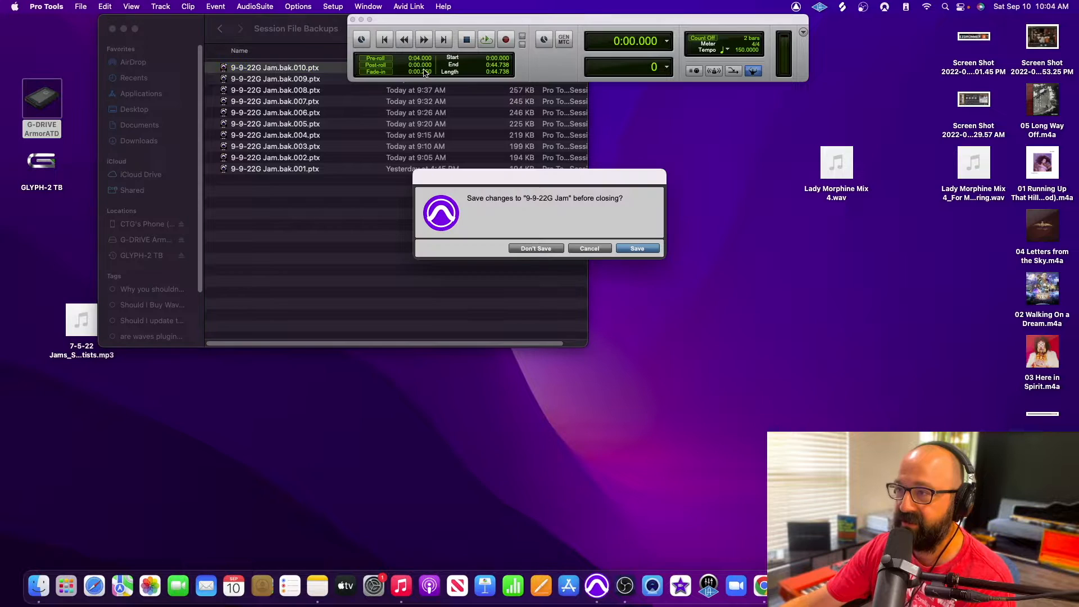
Discard the old session with Don't Save so the backup opens as 9-9-22G Jam.recovered
click(535, 248)
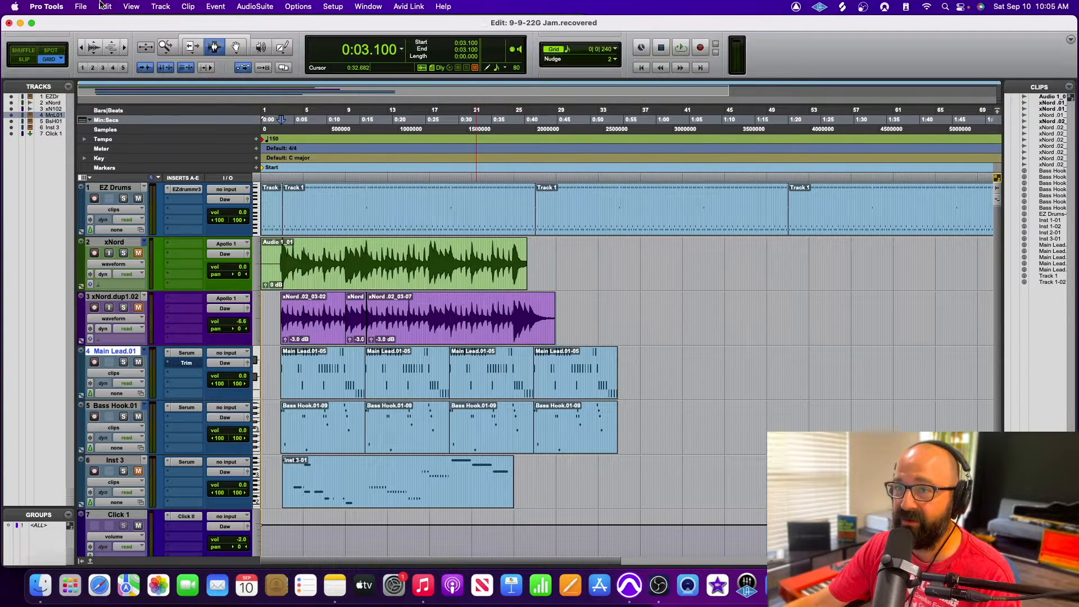
Save As 9-9-22G Jam and confirm replacing the original session file
click(81, 7)
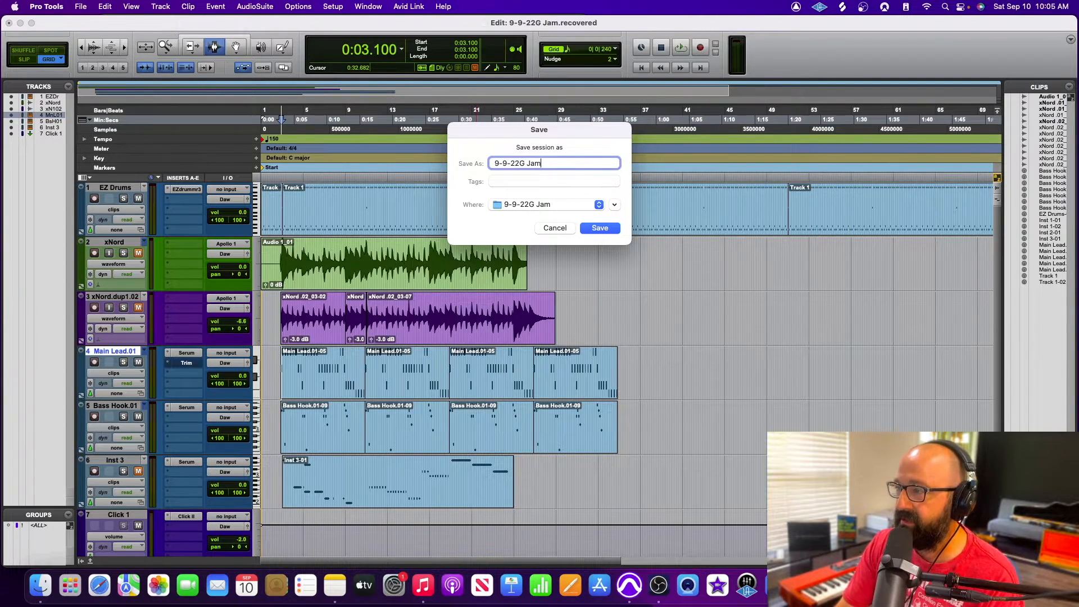
click(598, 228)
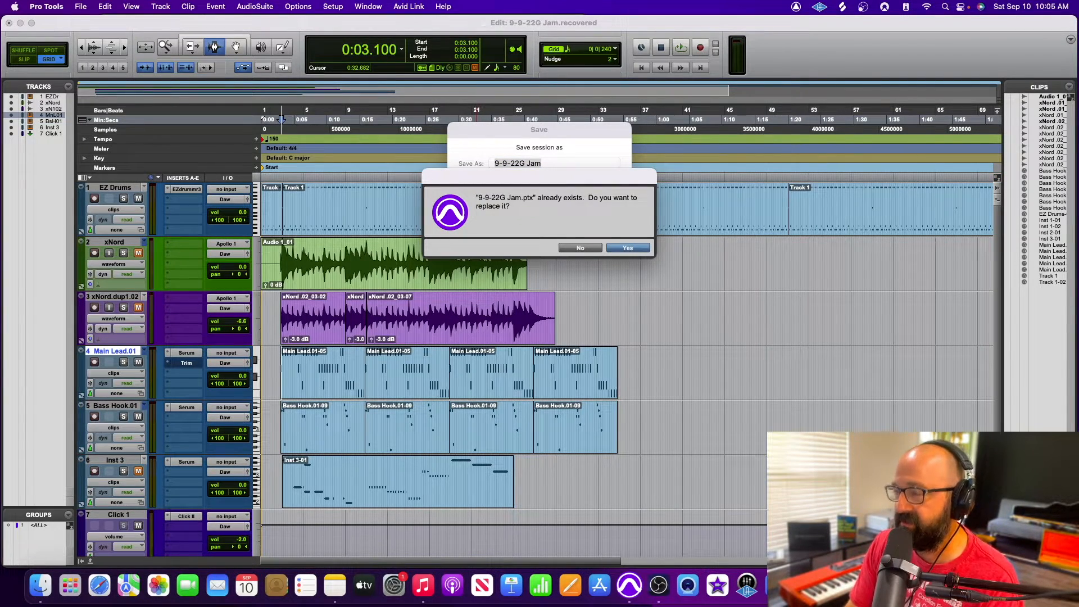
click(626, 247)
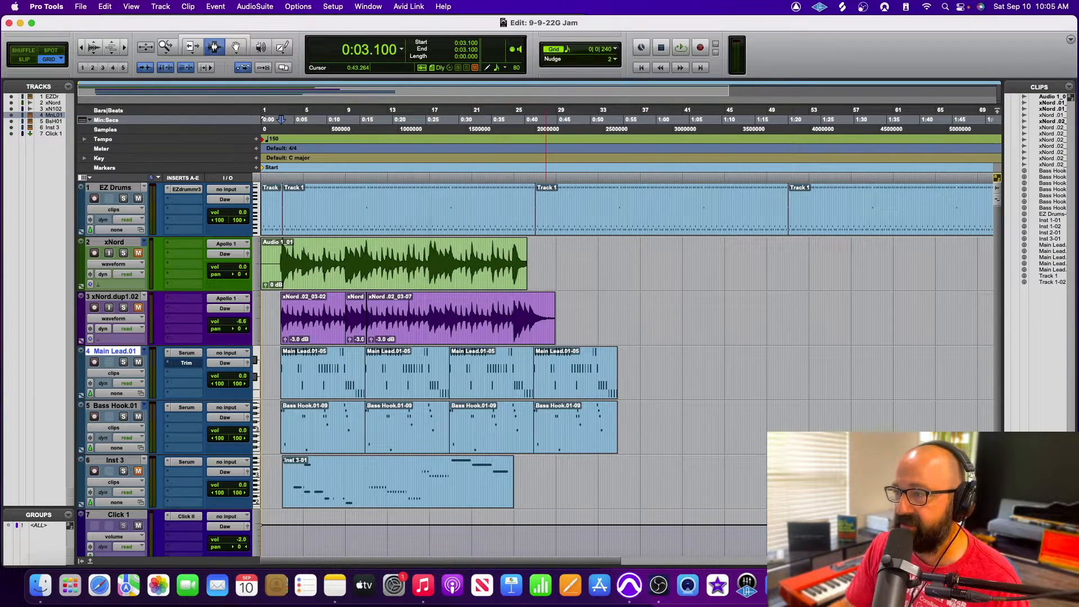